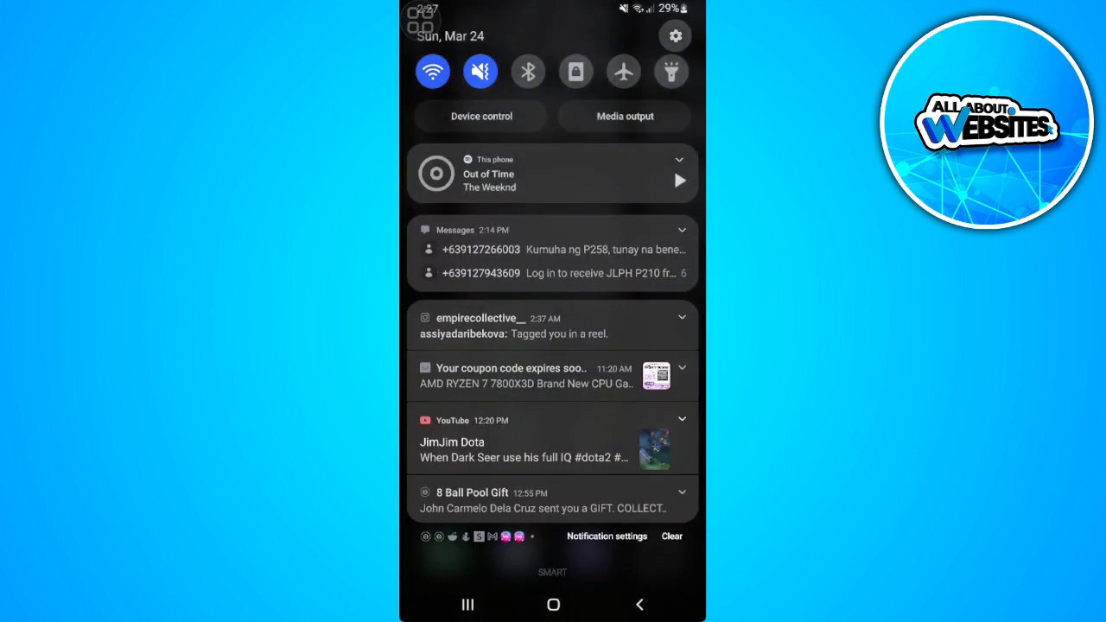
Open Settings and search the installed apps for 'mes' to find Messages.
left_click(674, 36)
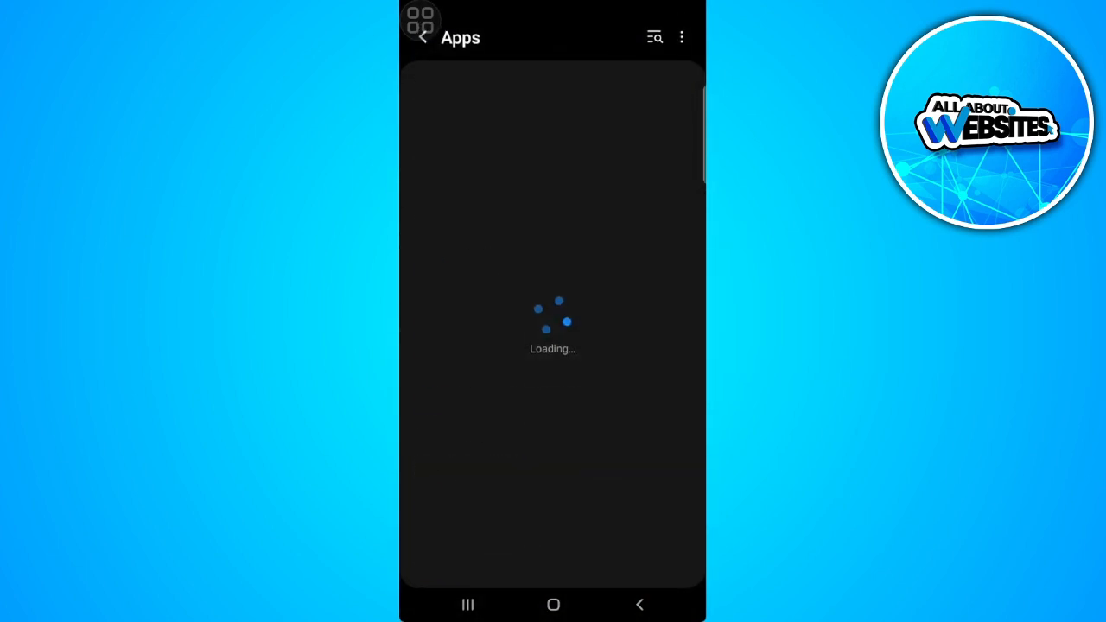
type("m")
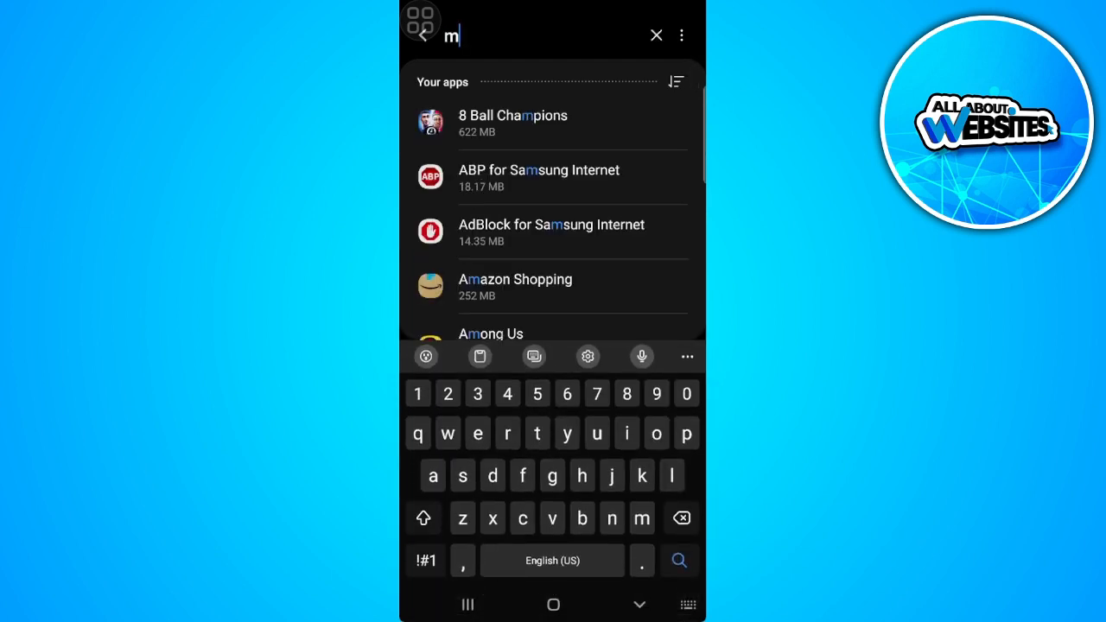
type("es")
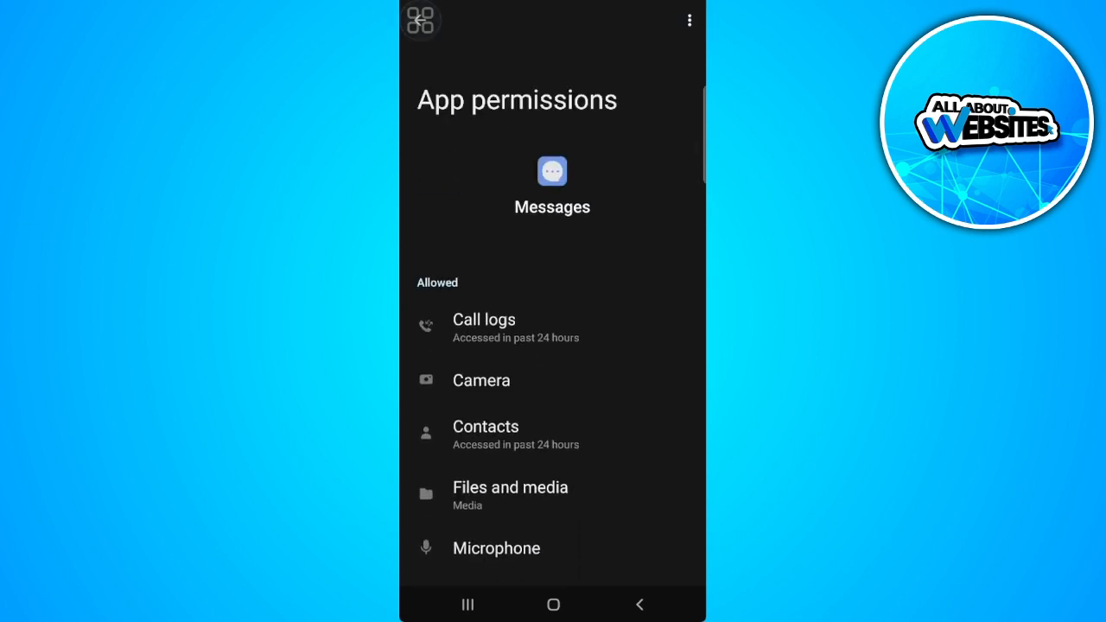
Set the Messages location permission to 'Allow all the time'.
scroll("down", 3)
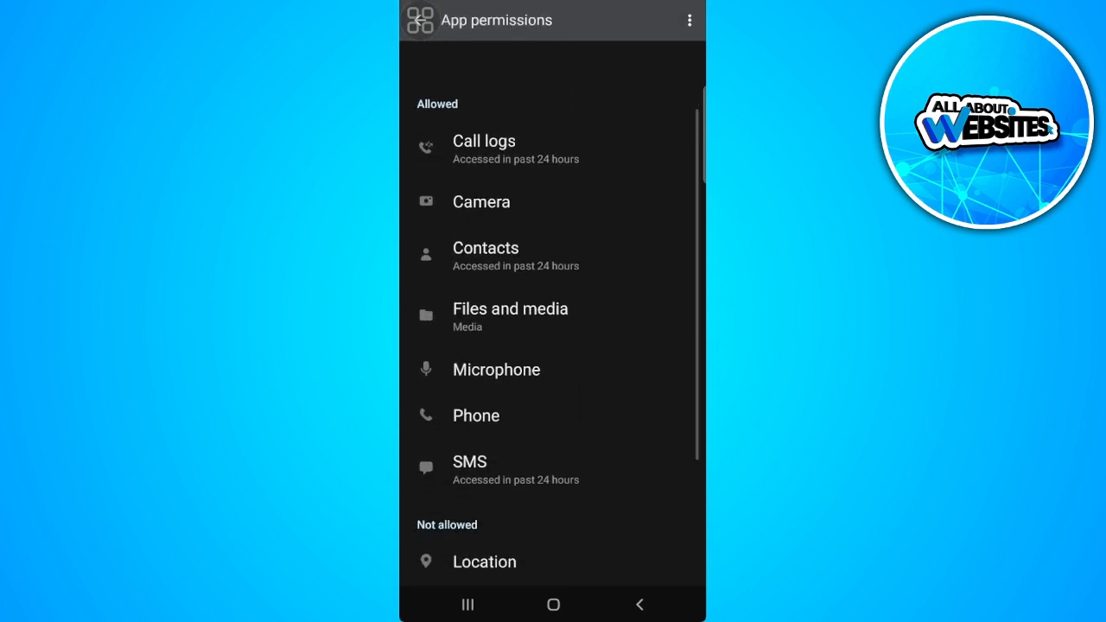
left_click(484, 560)
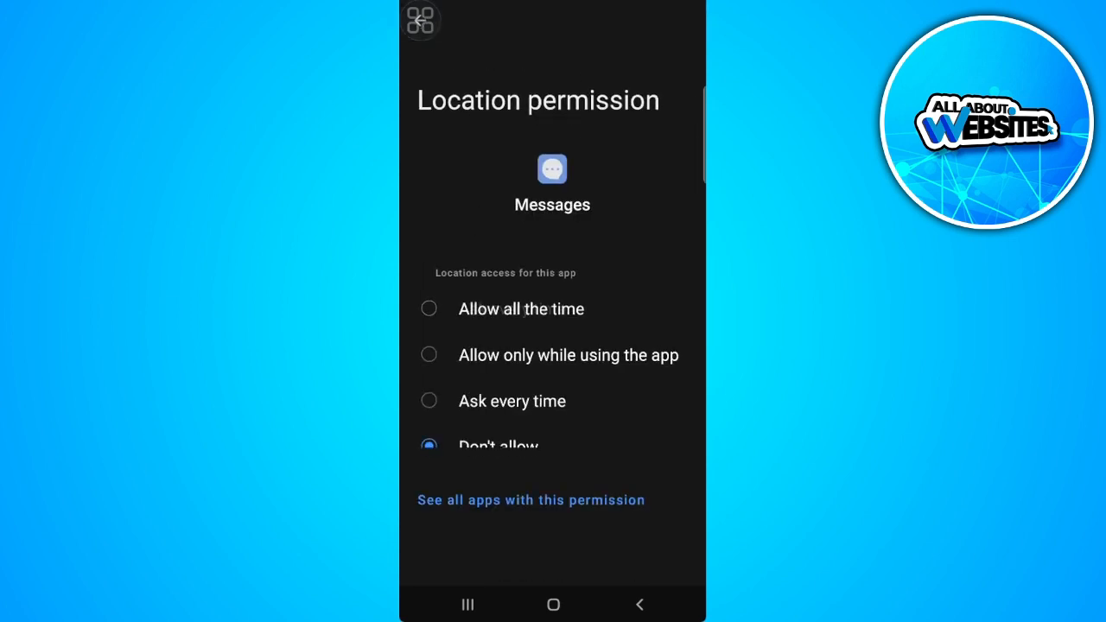
left_click(429, 308)
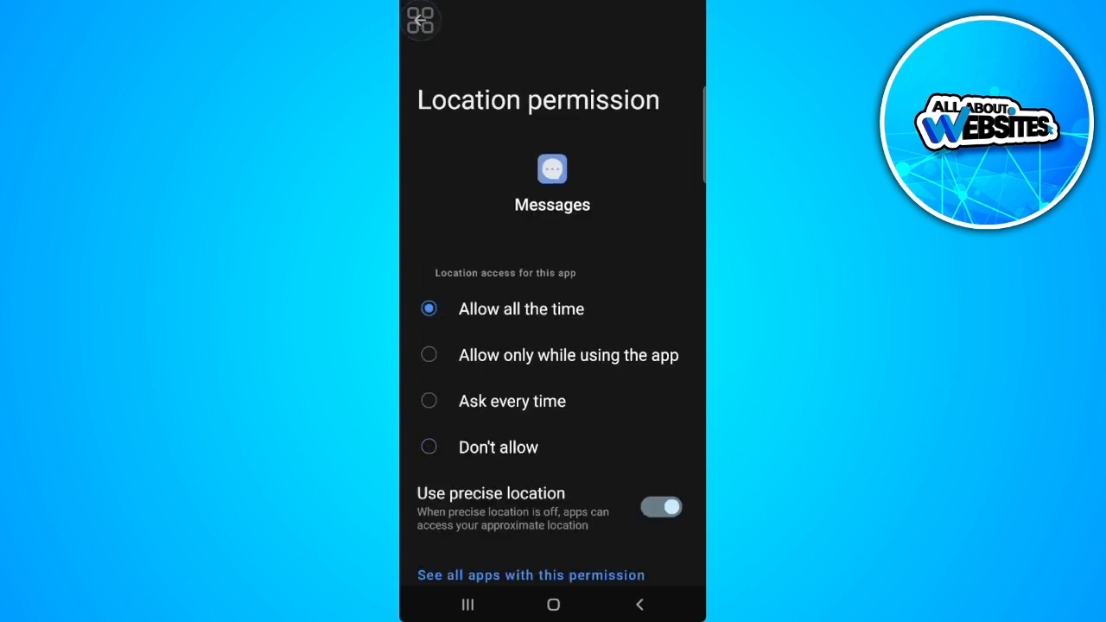
left_click(638, 603)
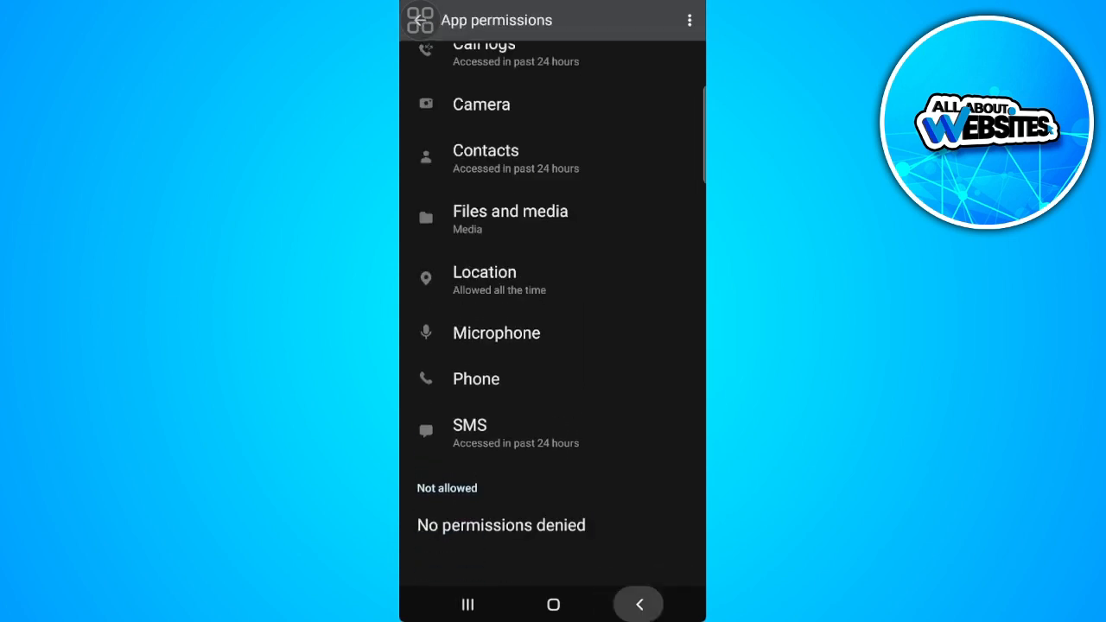
Clear the Messages cache from 221 kB to 0 B in its Storage page.
left_click(638, 604)
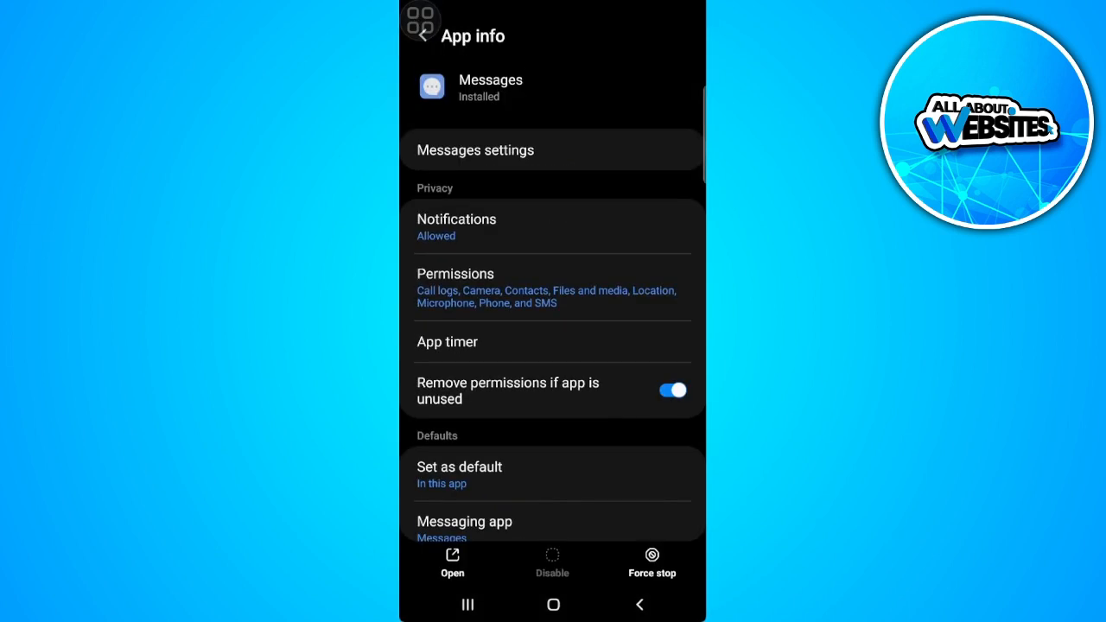
scroll("down", 3)
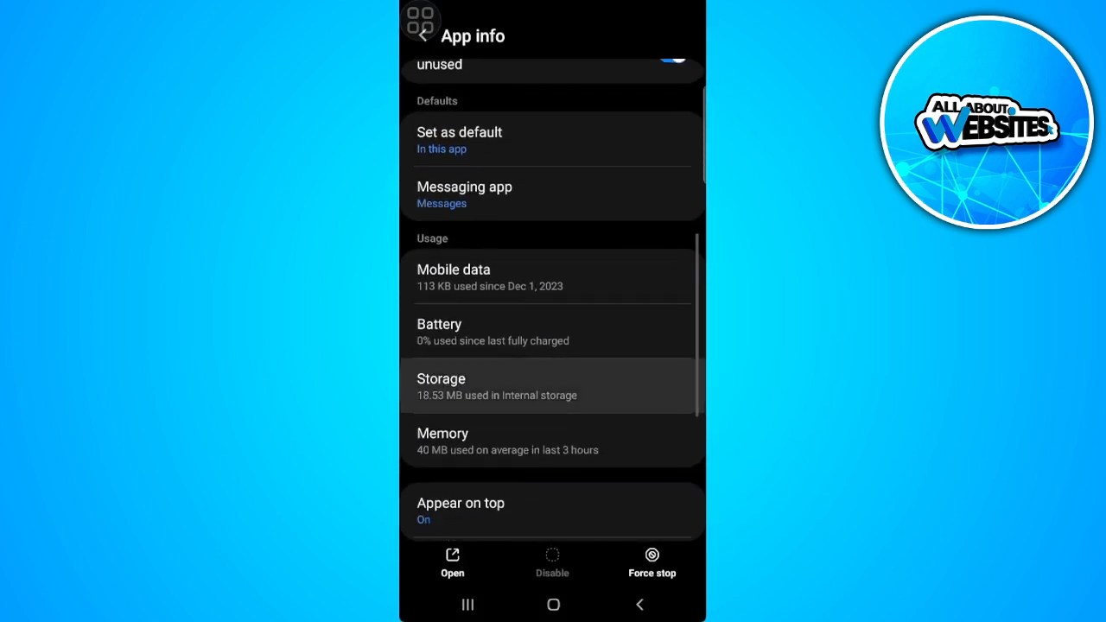
left_click(552, 387)
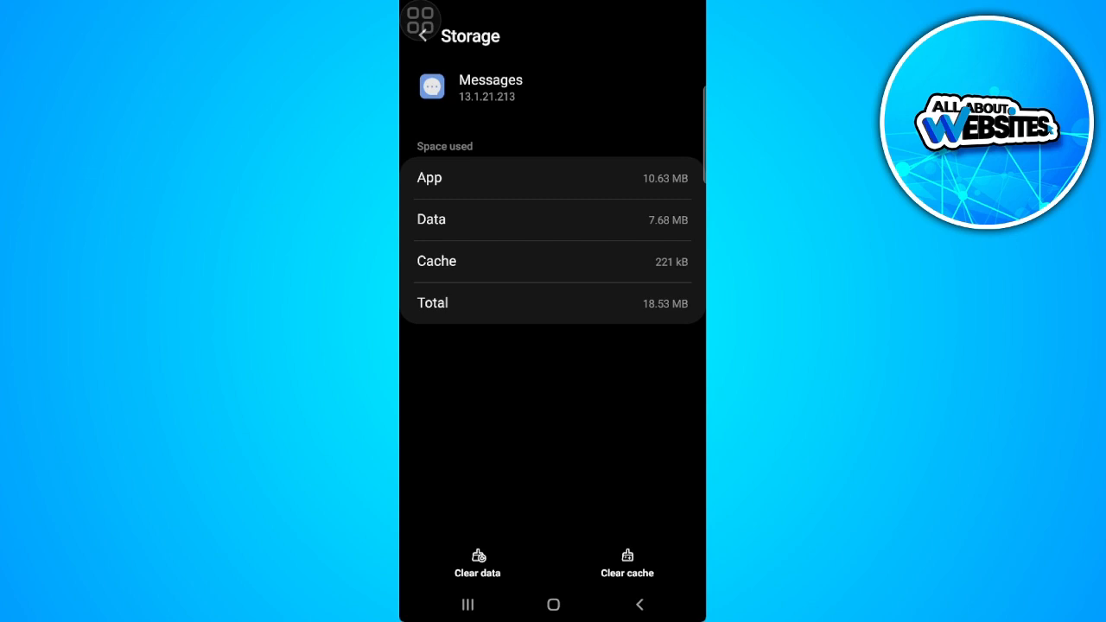
left_click(627, 561)
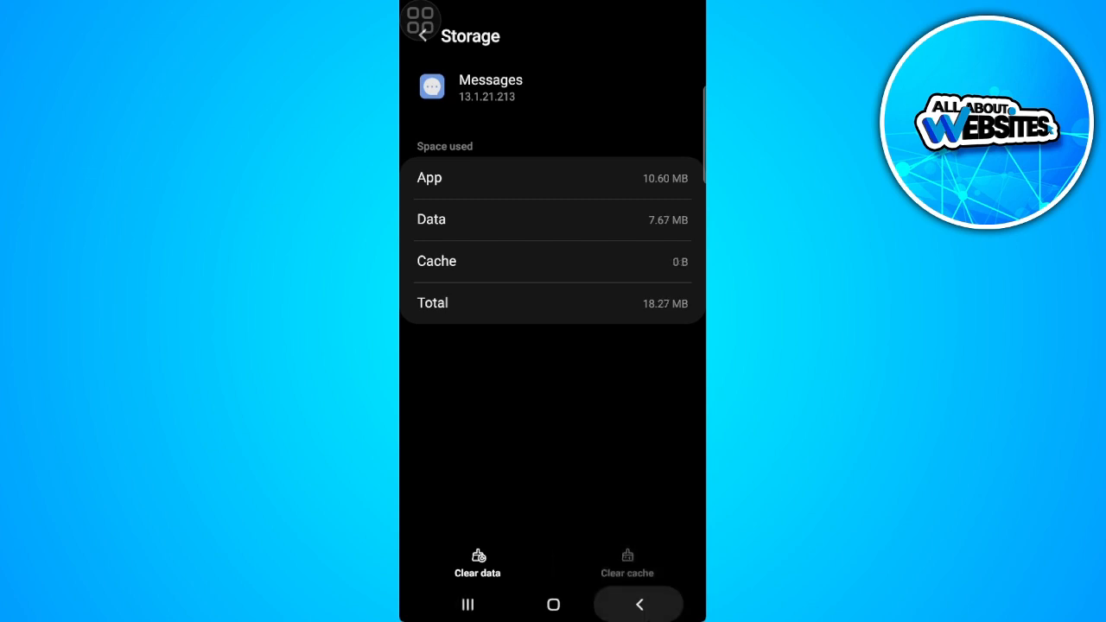
left_click(638, 603)
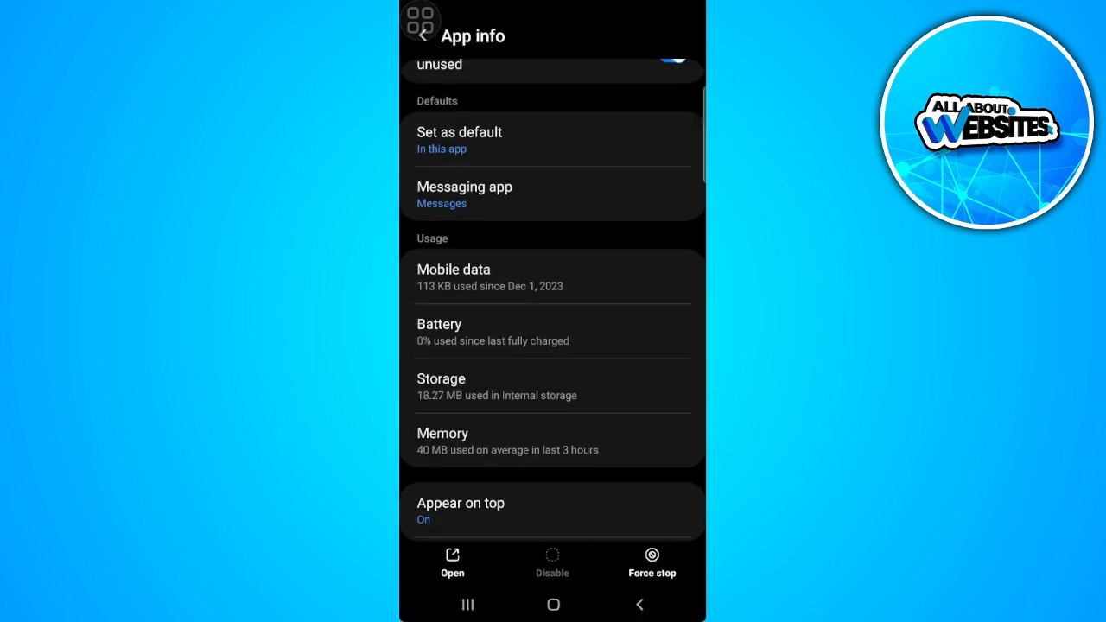